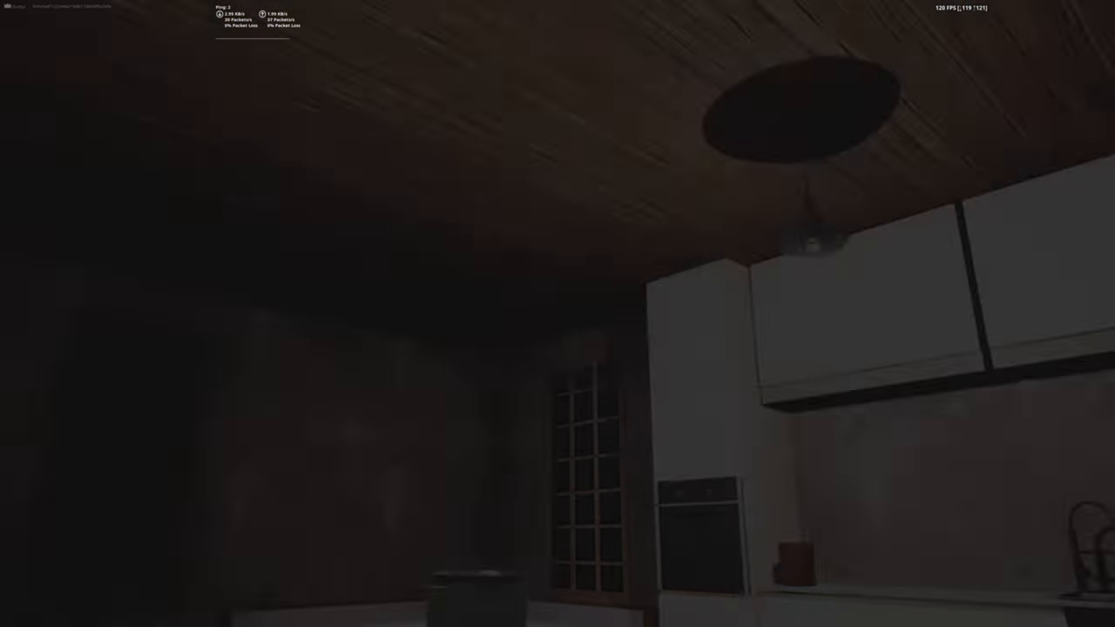
{"action": "mouse_move", "coordinate": [557, 314]}
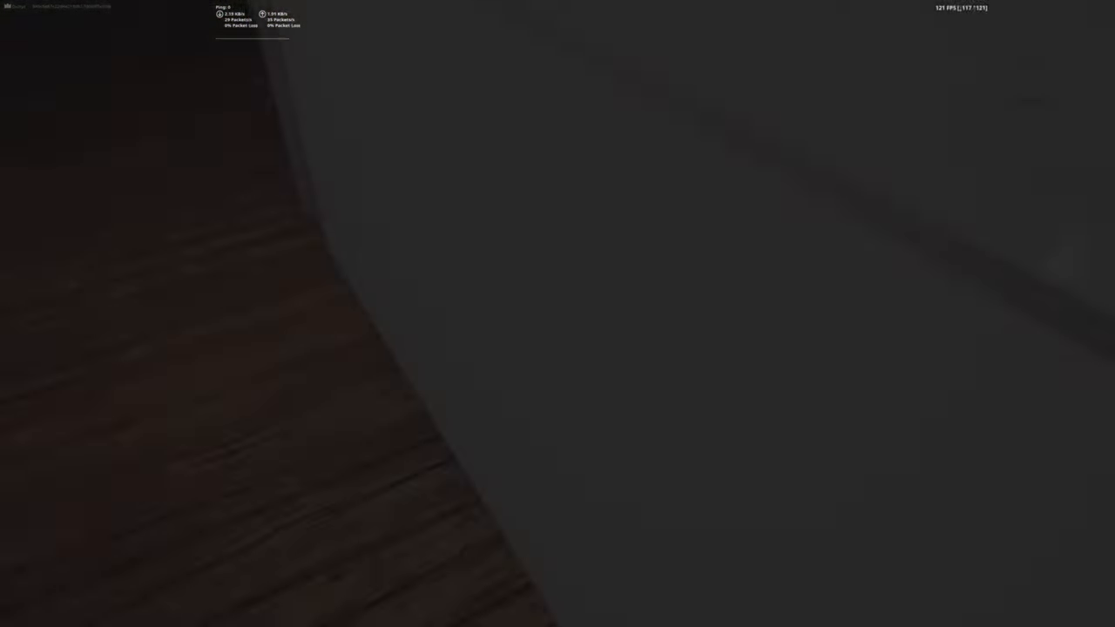
{"action": "mouse_move", "coordinate": [557, 313]}
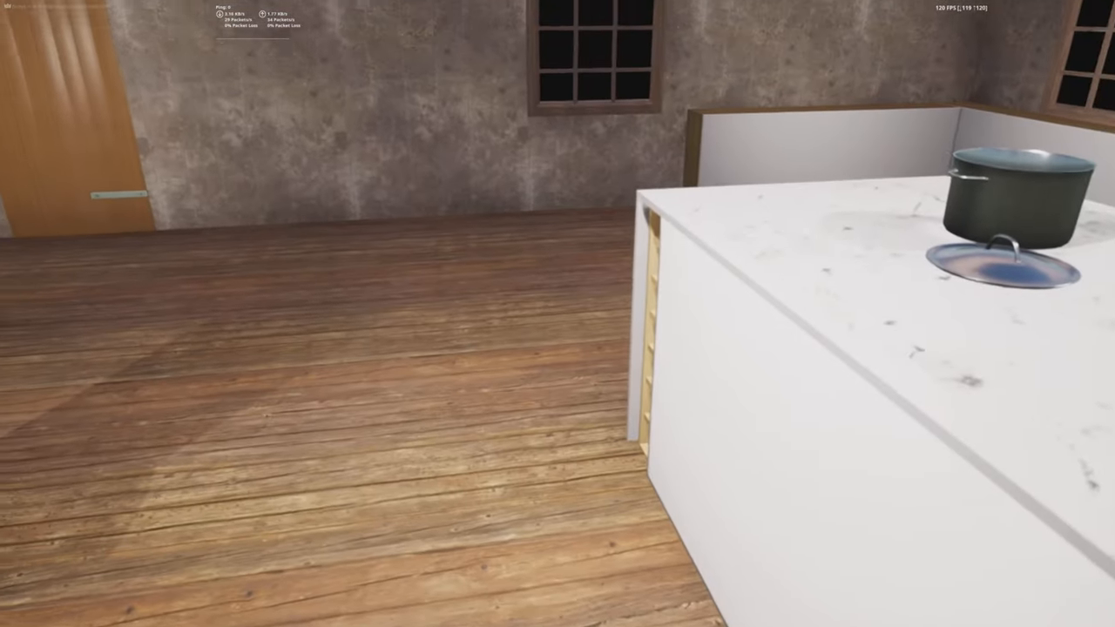